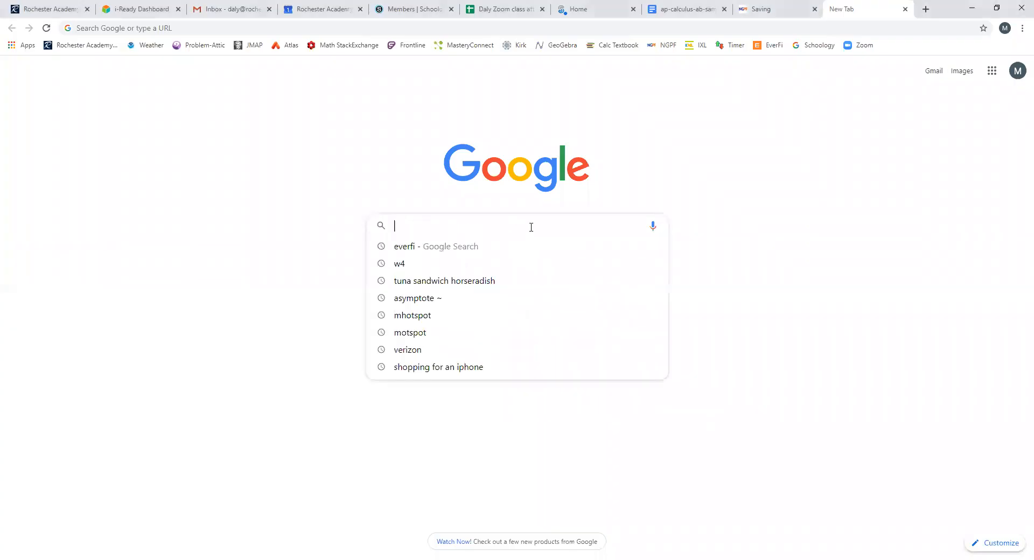
{"action": "mouse_move", "coordinate": [431, 246]}
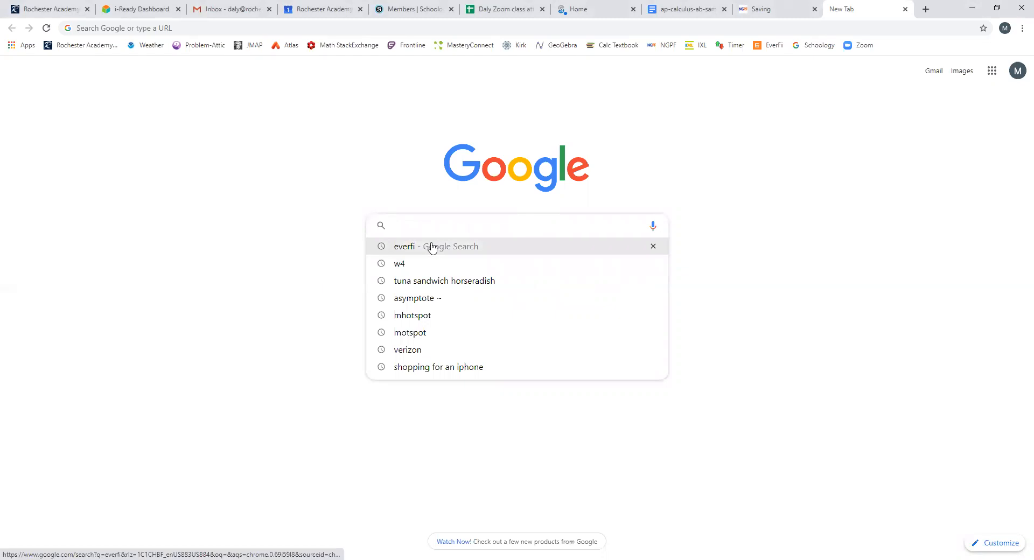
- Run the 'everfi' Google search and go to the official everfi.com home page
{"action": "left_click", "coordinate": [434, 245]}
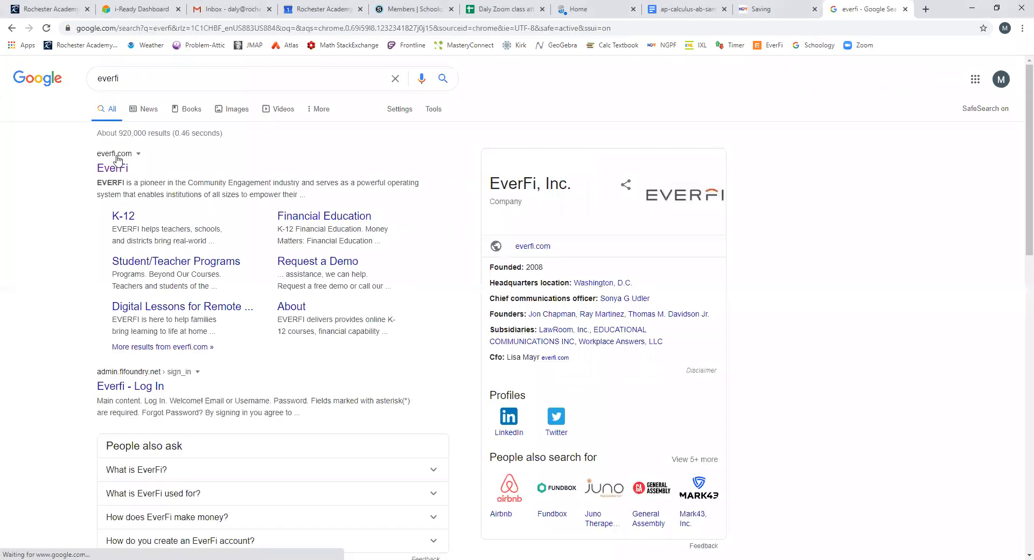
{"action": "left_click", "coordinate": [112, 167]}
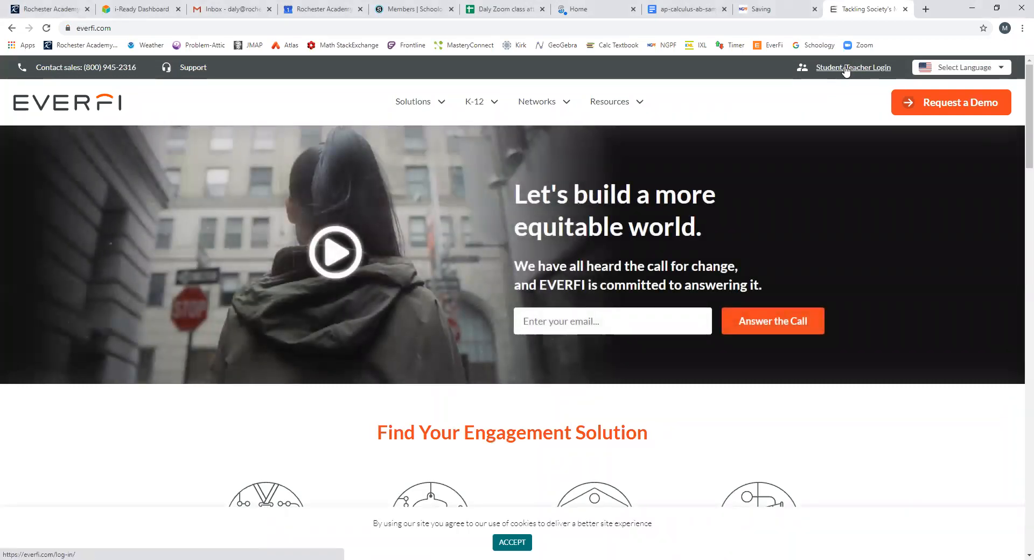
- Go to the EVERFI sign-in page via 'Student/Teacher Login'
{"action": "left_click", "coordinate": [853, 67]}
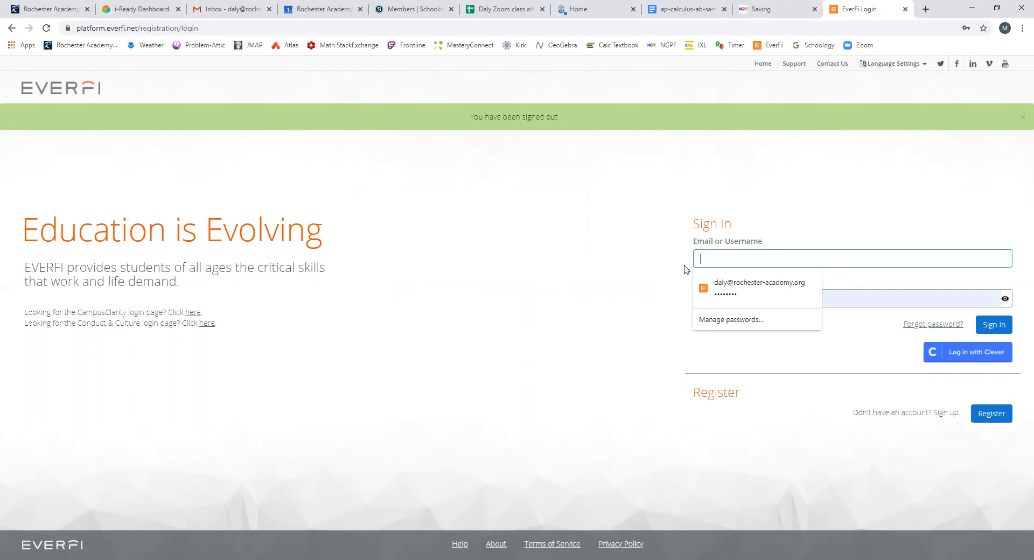
- Sign in with the saved autofilled username and the password
{"action": "type", "text": "racs20_dal"}
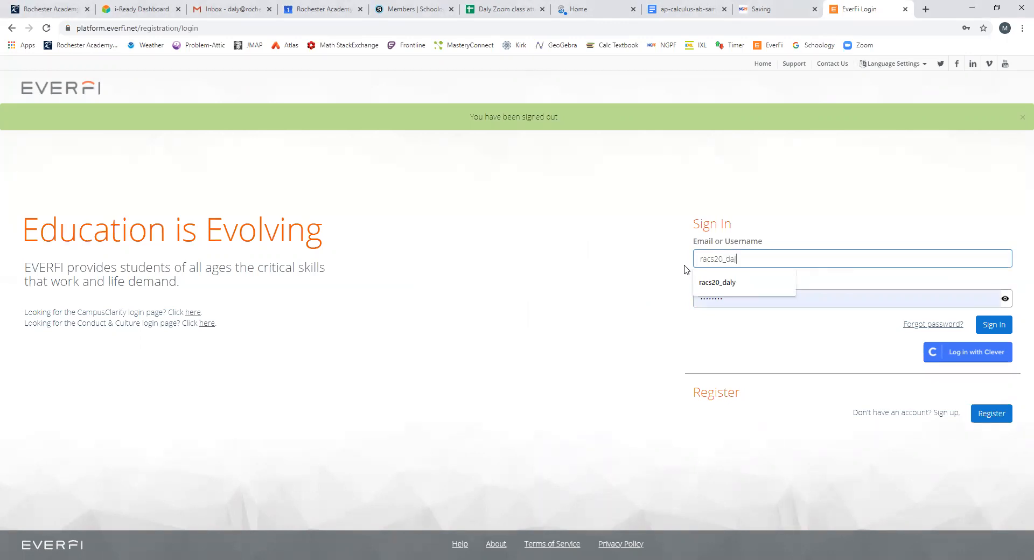
{"action": "left_click", "coordinate": [757, 298]}
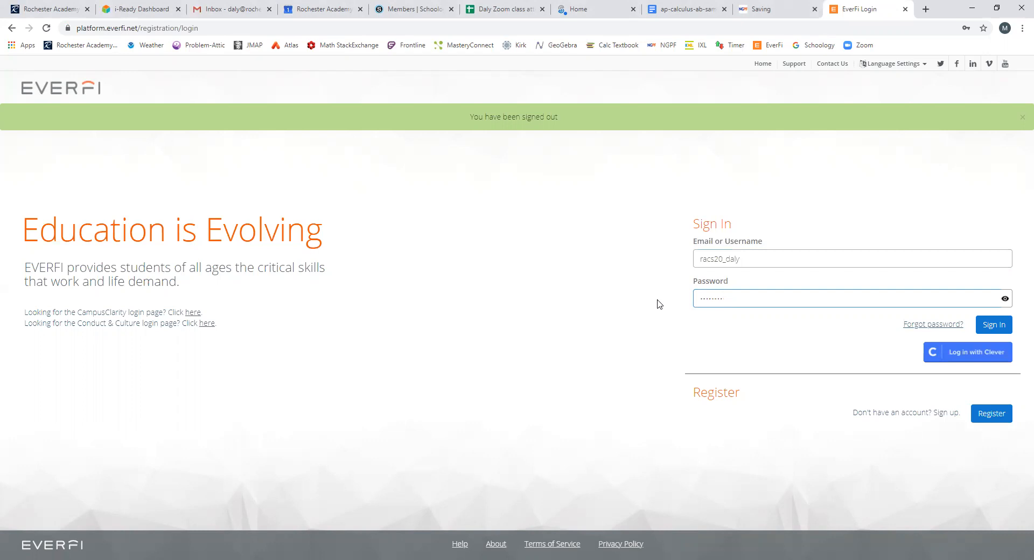
{"action": "type", "text": "•"}
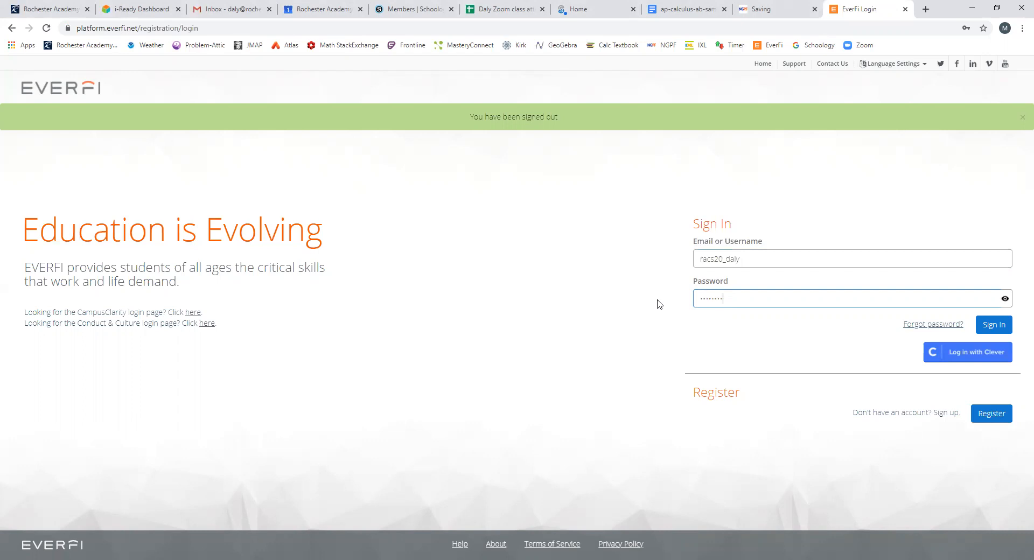
{"action": "mouse_move", "coordinate": [977, 314]}
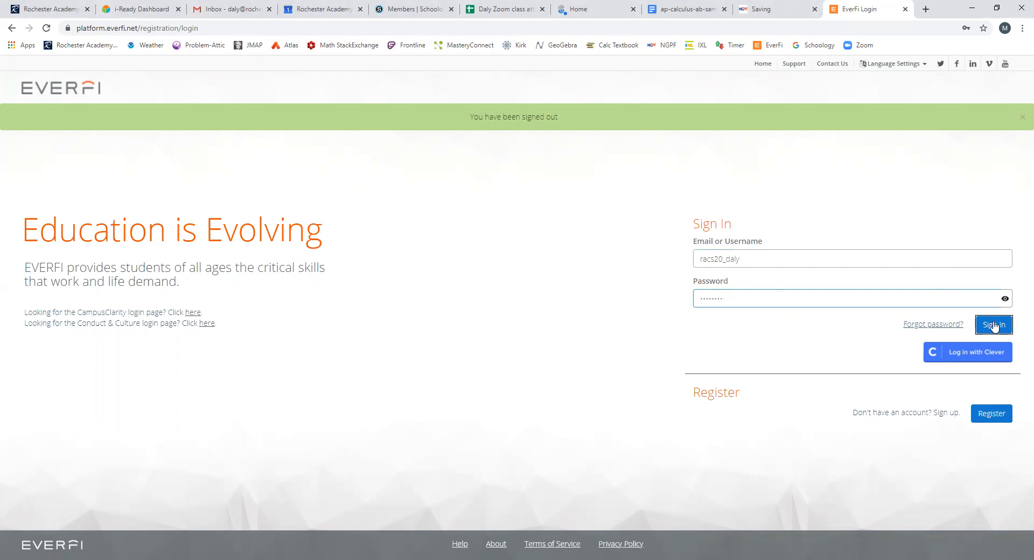
{"action": "left_click", "coordinate": [992, 324]}
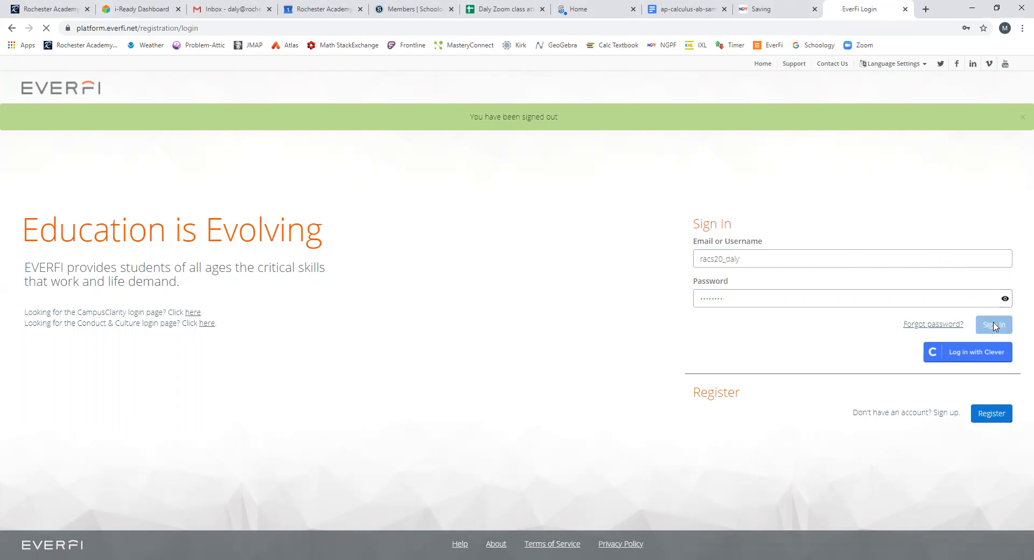
- Let the dashboard load and dismiss the Privacy Policy Update Notice
{"action": "left_click", "coordinate": [993, 324]}
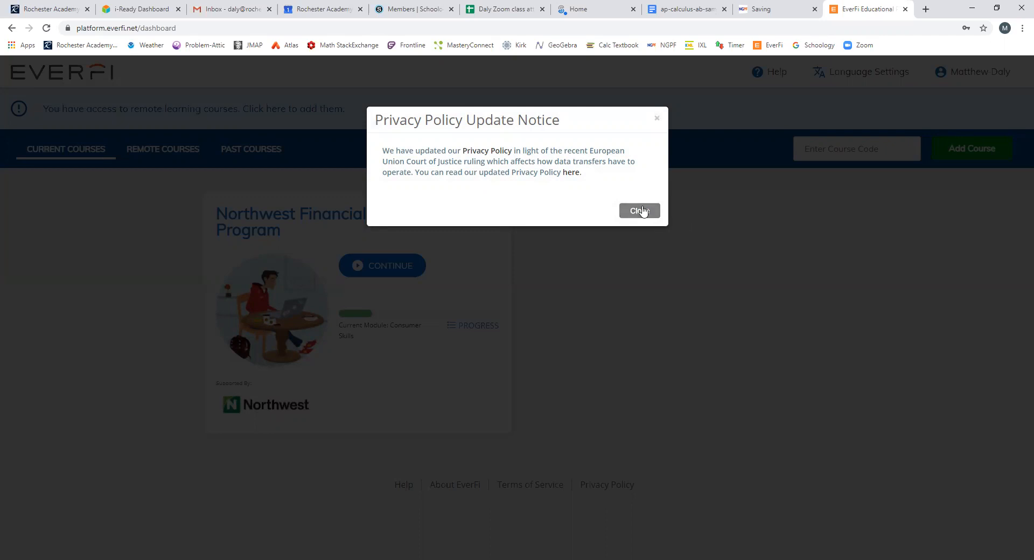
{"action": "left_click", "coordinate": [639, 210]}
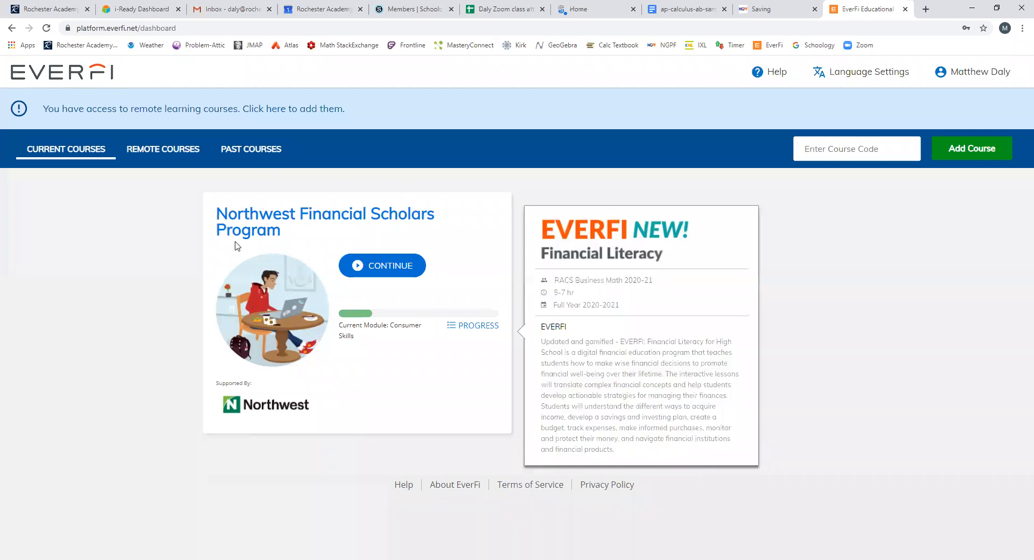
{"action": "mouse_move", "coordinate": [381, 269]}
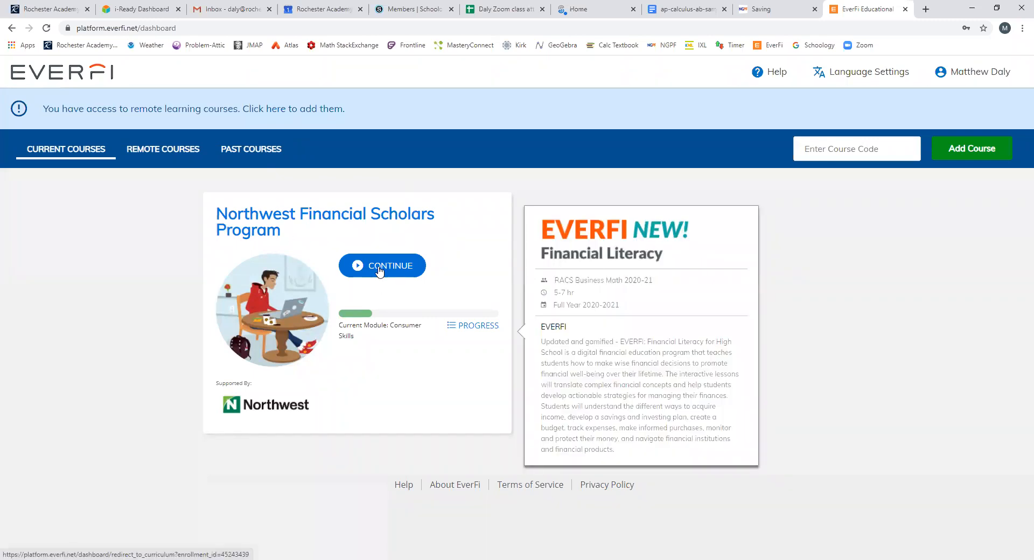
{"action": "left_click", "coordinate": [381, 265]}
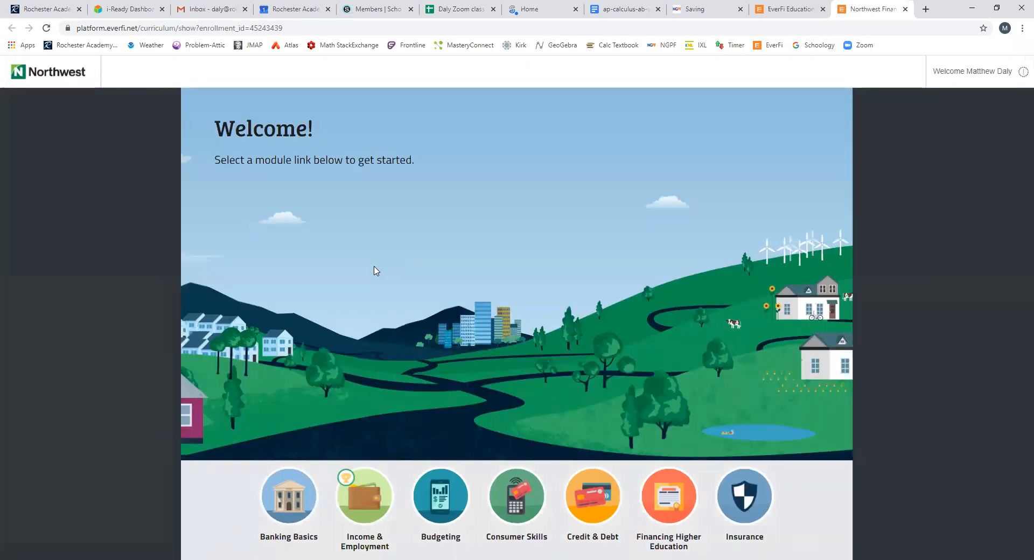
{"action": "mouse_move", "coordinate": [274, 515]}
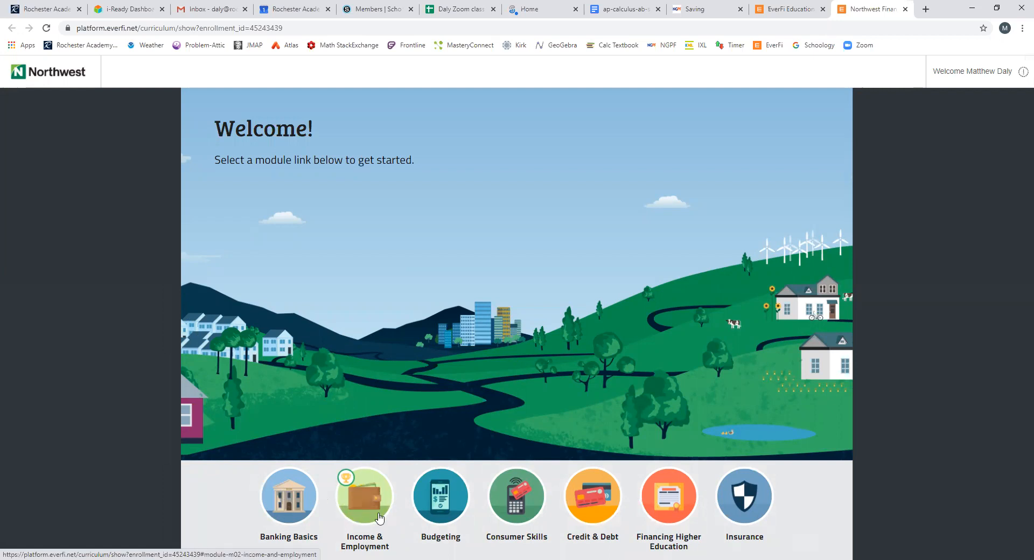
{"action": "mouse_move", "coordinate": [374, 514]}
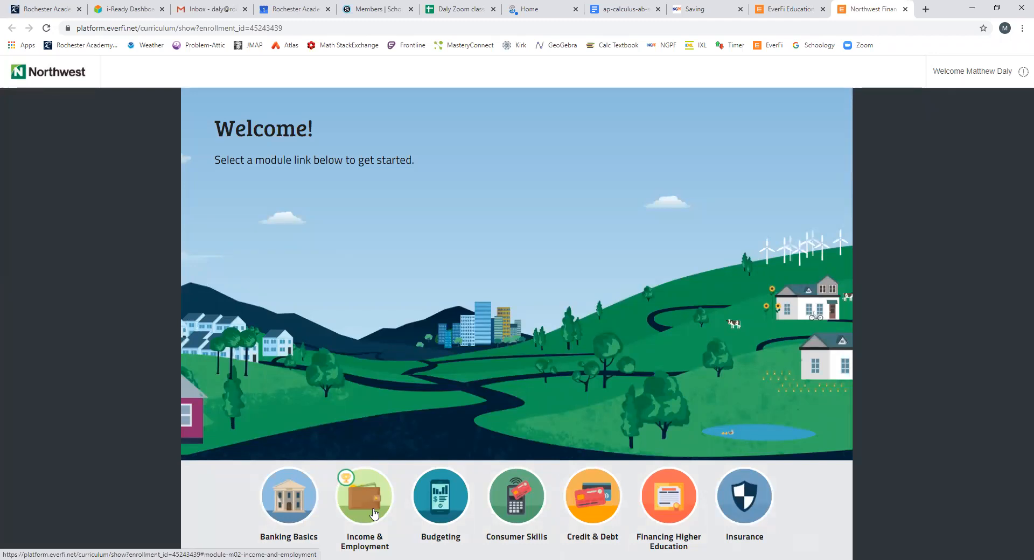
{"action": "mouse_move", "coordinate": [371, 513]}
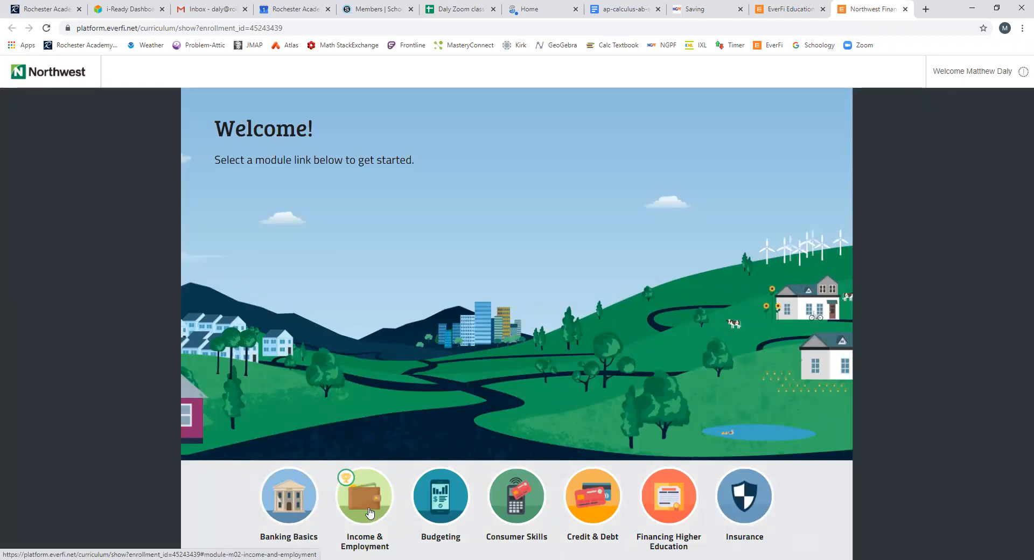
{"action": "mouse_move", "coordinate": [441, 497]}
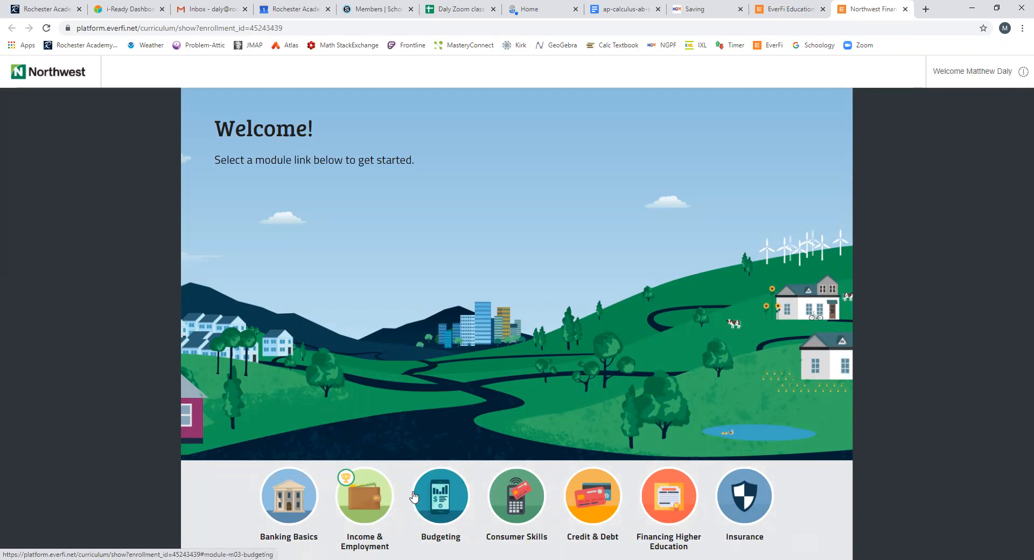
{"action": "mouse_move", "coordinate": [422, 500]}
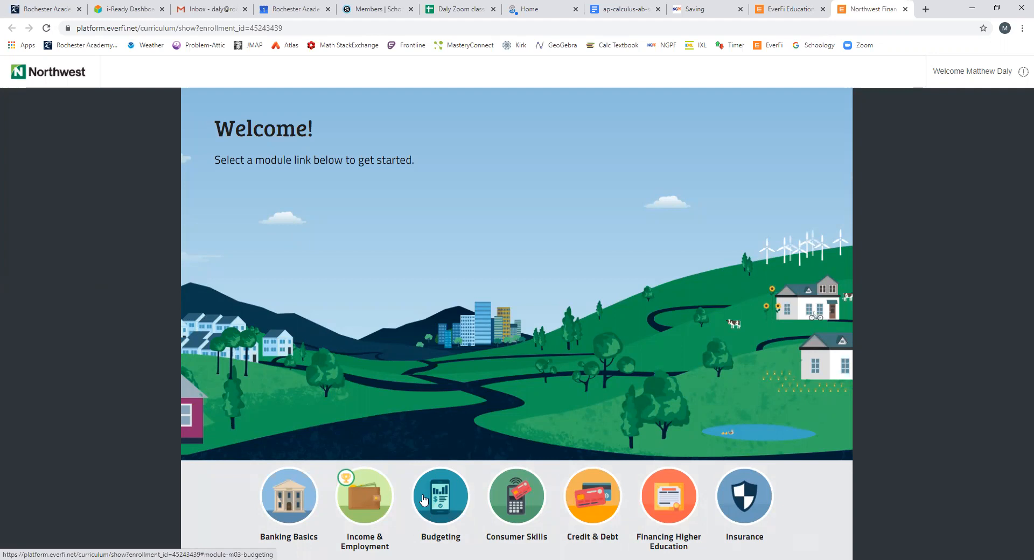
{"action": "mouse_move", "coordinate": [429, 506]}
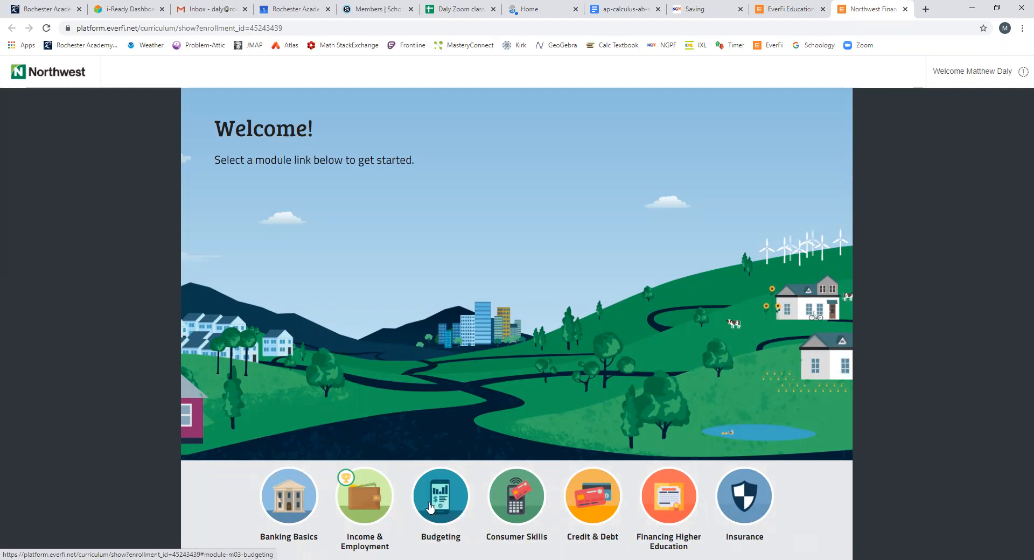
{"action": "mouse_move", "coordinate": [430, 522]}
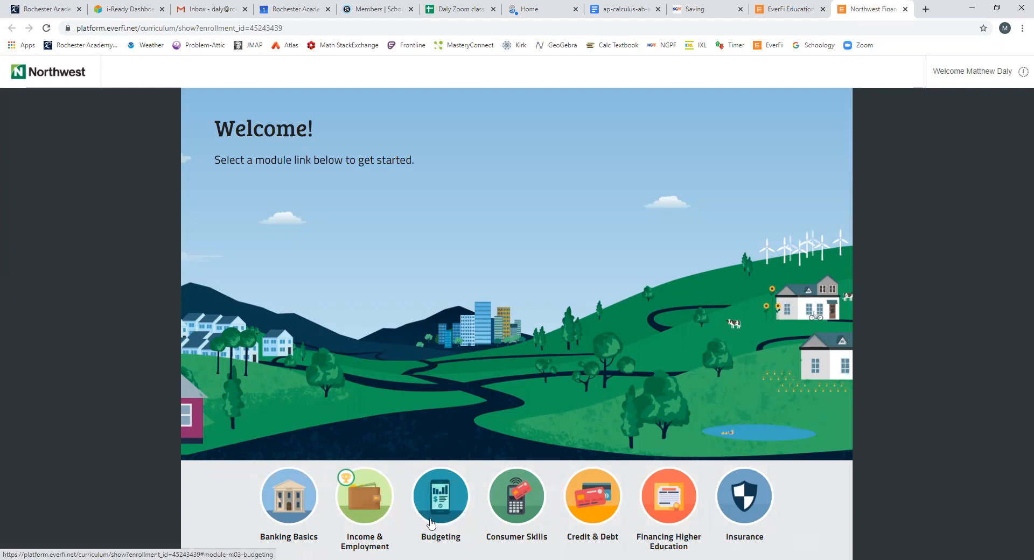
{"action": "mouse_move", "coordinate": [446, 506]}
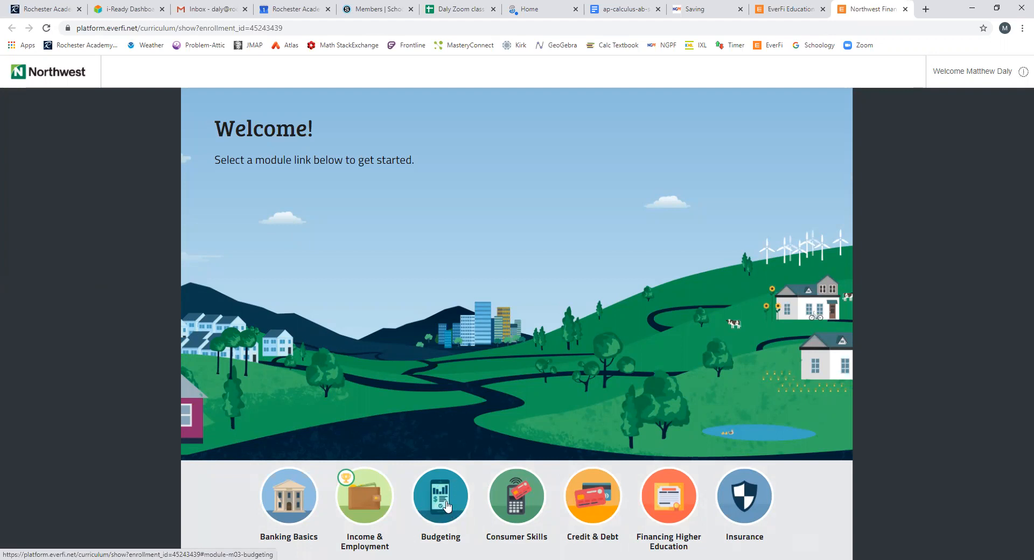
{"action": "mouse_move", "coordinate": [515, 498]}
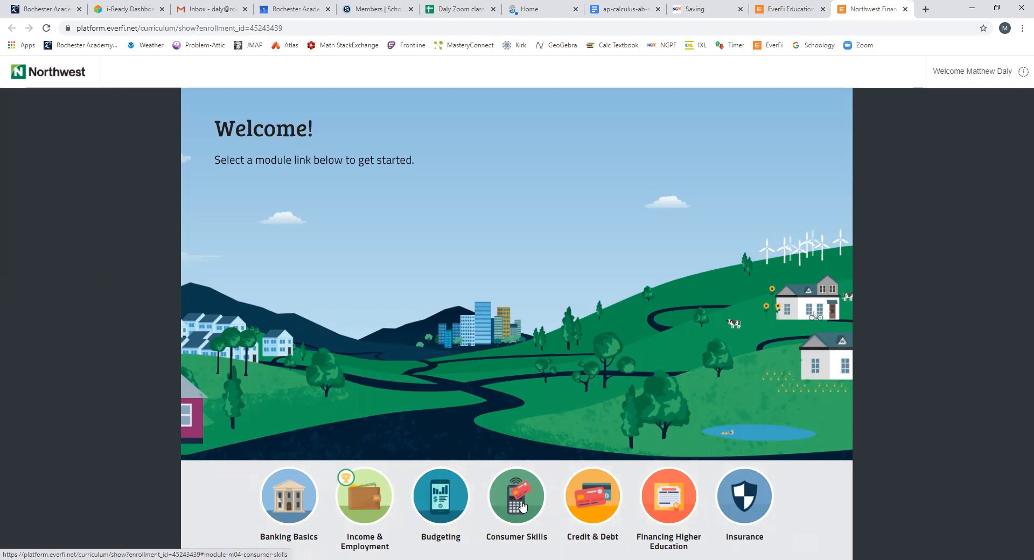
{"action": "mouse_move", "coordinate": [524, 505]}
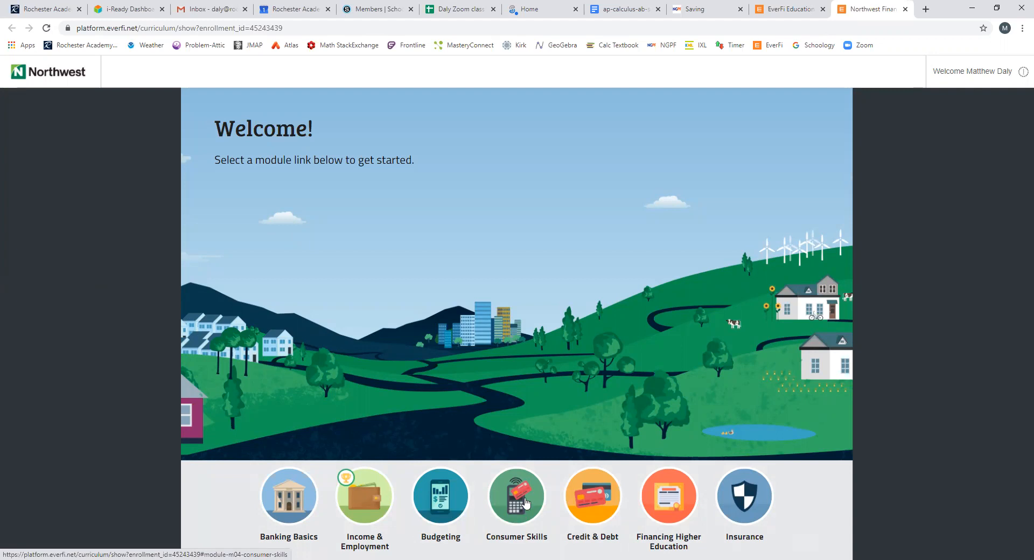
{"action": "mouse_move", "coordinate": [514, 487]}
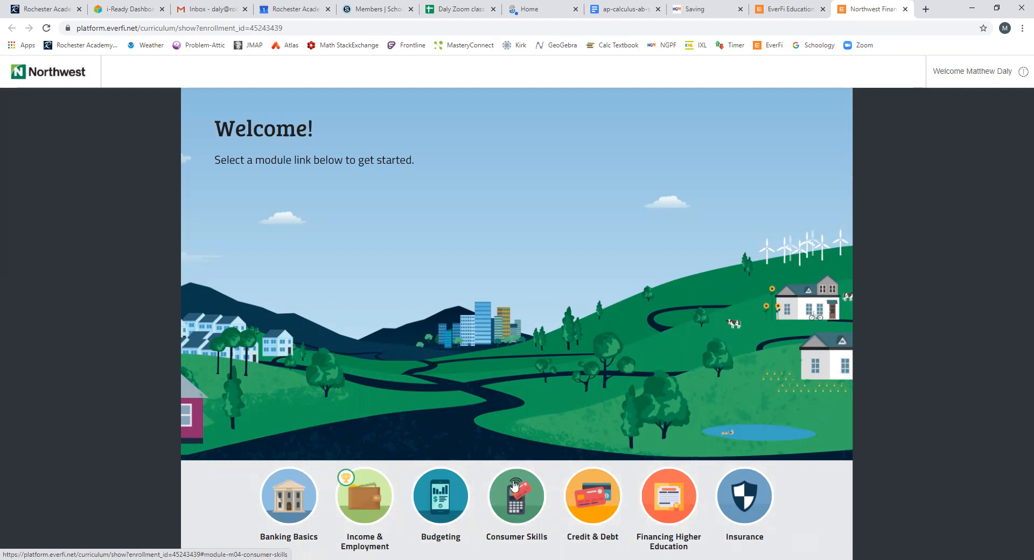
{"action": "mouse_move", "coordinate": [613, 514]}
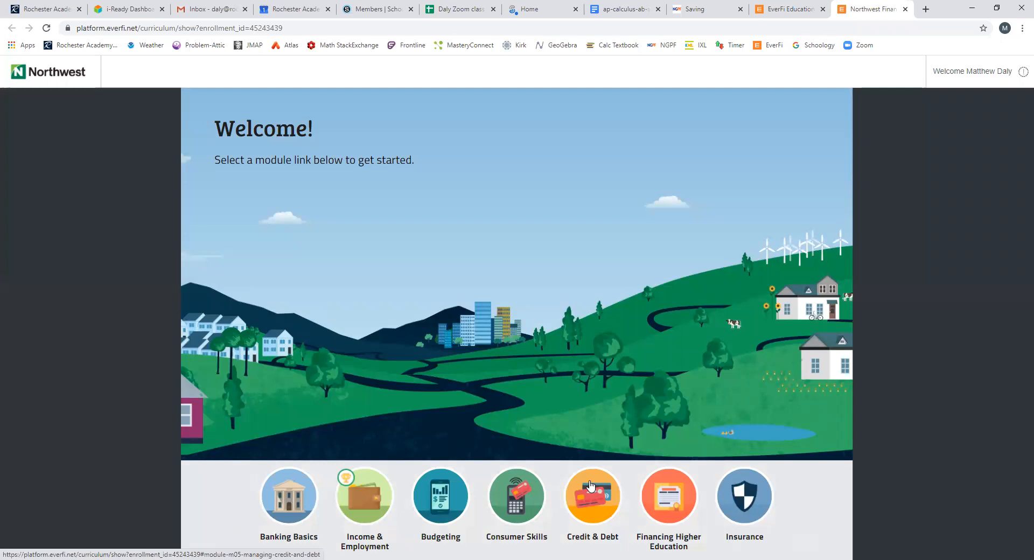
{"action": "mouse_move", "coordinate": [643, 514]}
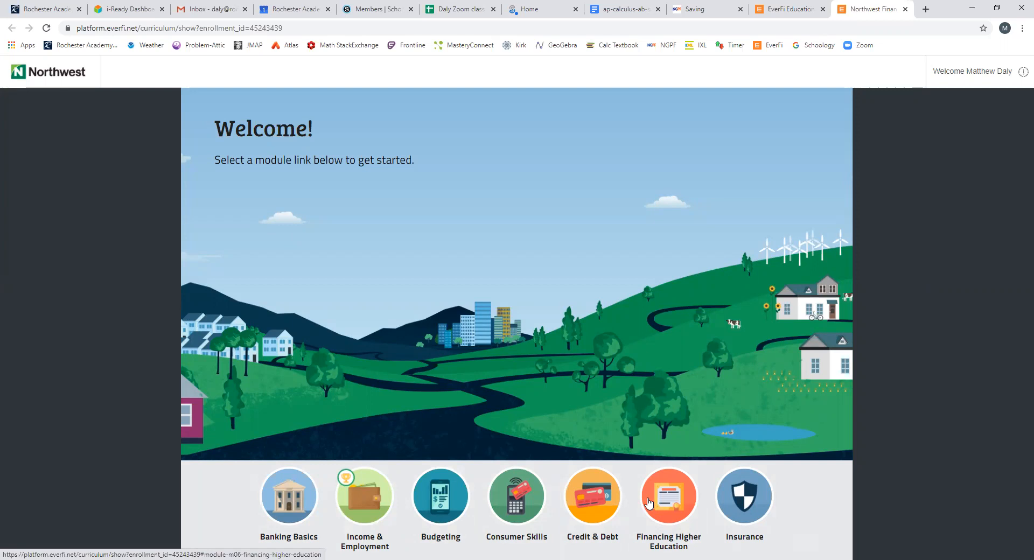
{"action": "mouse_move", "coordinate": [723, 526]}
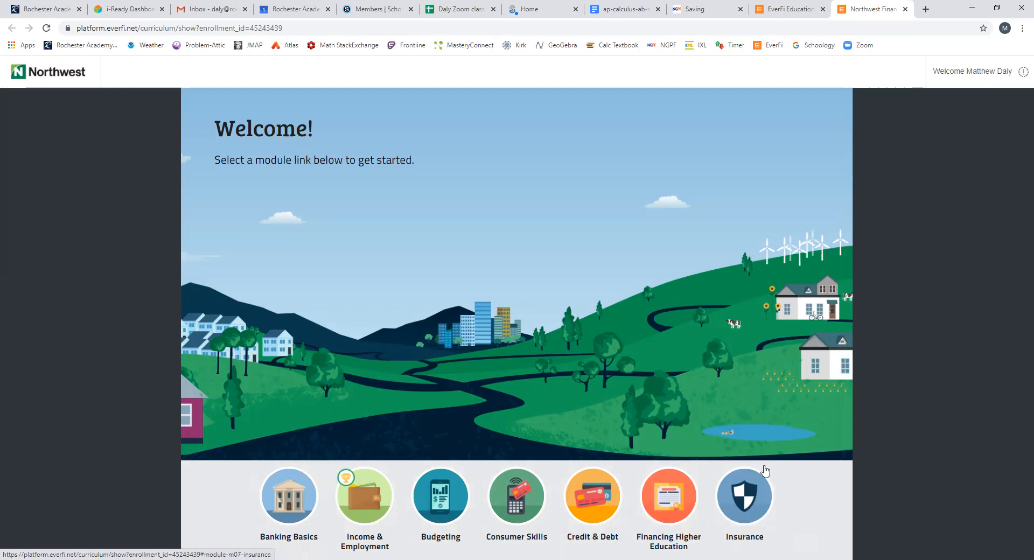
{"action": "mouse_move", "coordinate": [773, 511]}
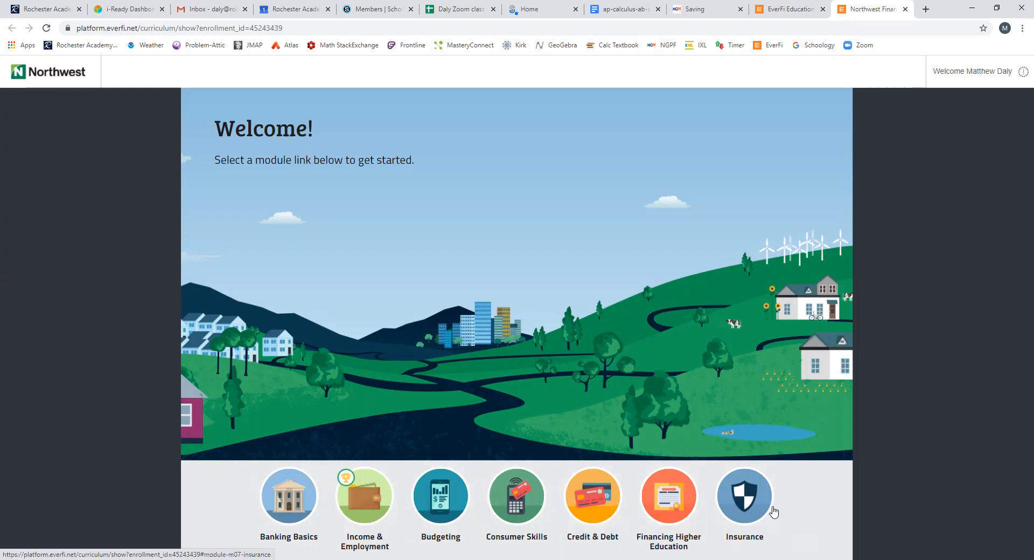
{"action": "mouse_move", "coordinate": [758, 496]}
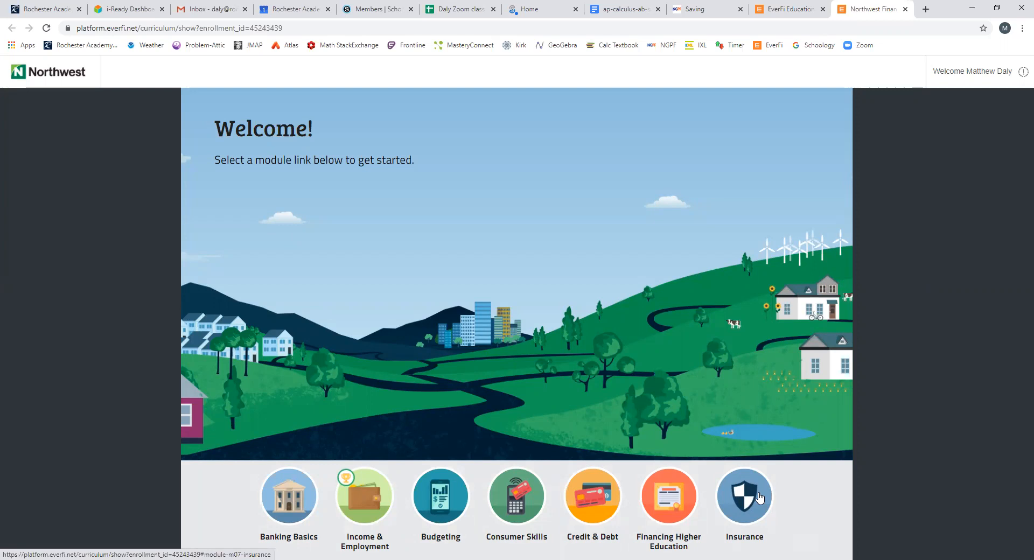
{"action": "mouse_move", "coordinate": [364, 495]}
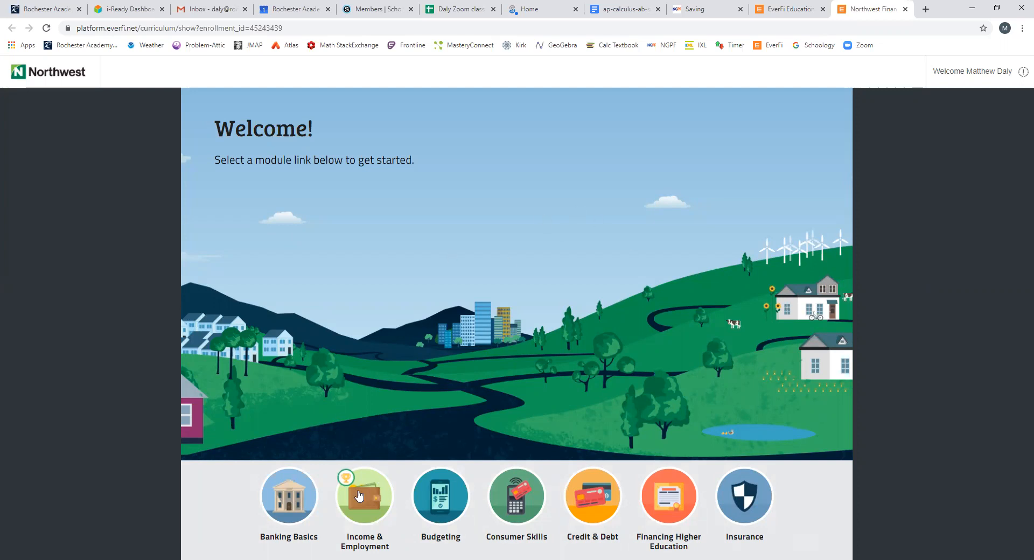
- Show Module 2: Income and Employment with 100% progress and 80% passed quiz score
{"action": "left_click", "coordinate": [364, 495]}
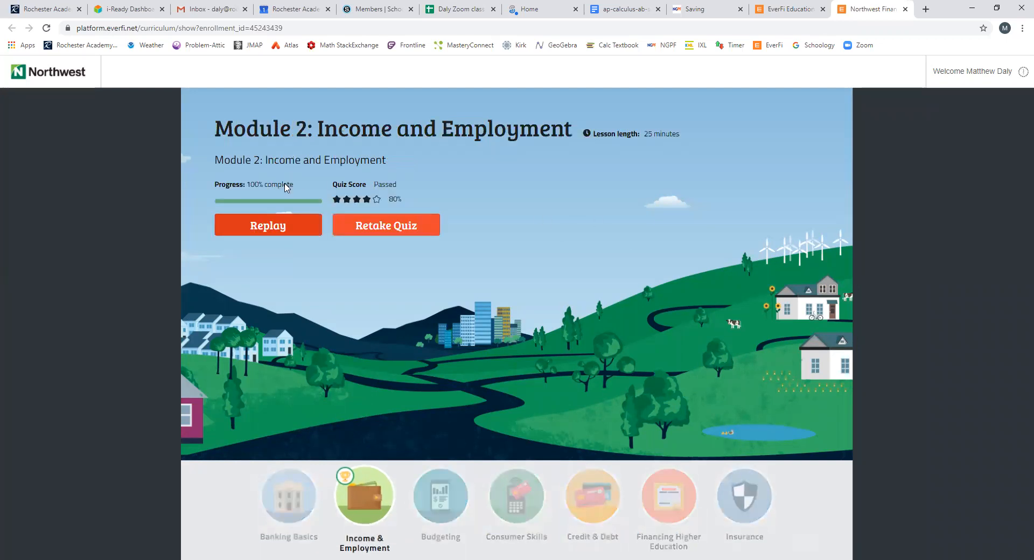
{"action": "mouse_move", "coordinate": [355, 518]}
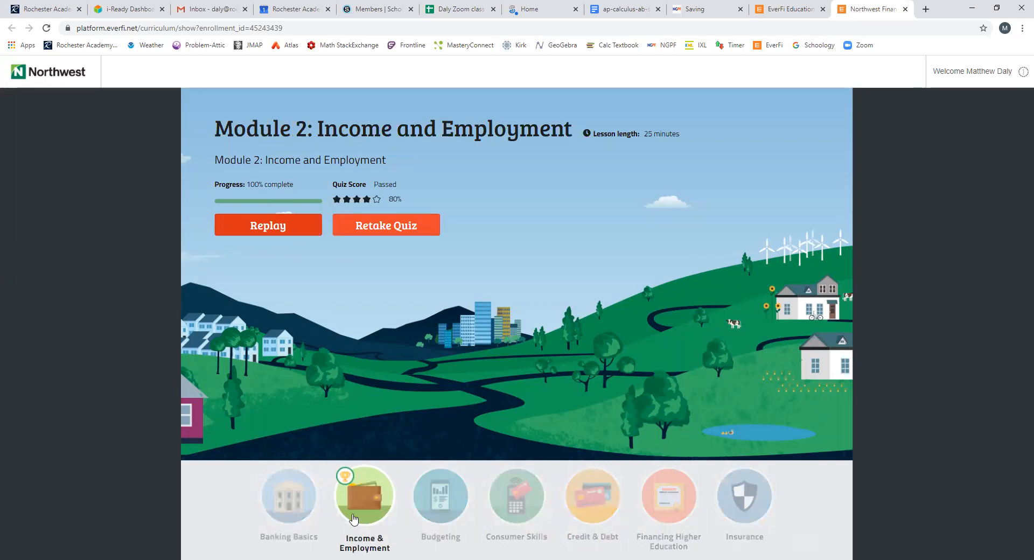
{"action": "mouse_move", "coordinate": [265, 195]}
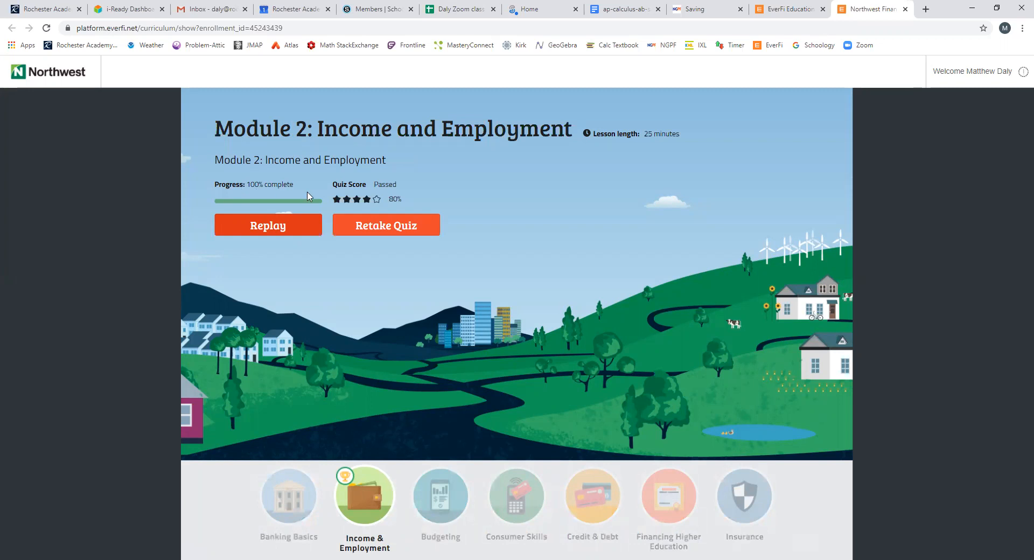
{"action": "mouse_move", "coordinate": [296, 189]}
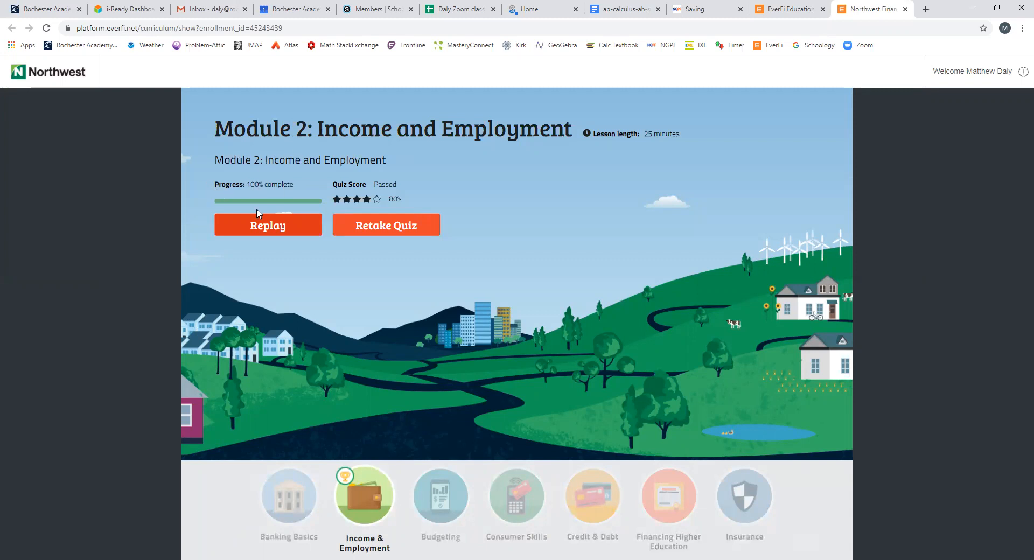
{"action": "mouse_move", "coordinate": [270, 212]}
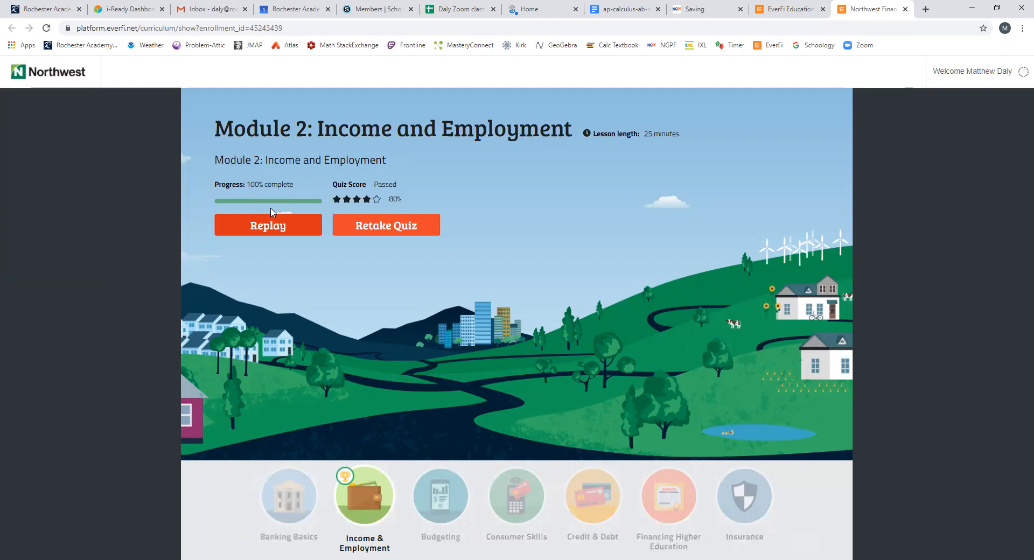
{"action": "mouse_move", "coordinate": [281, 214]}
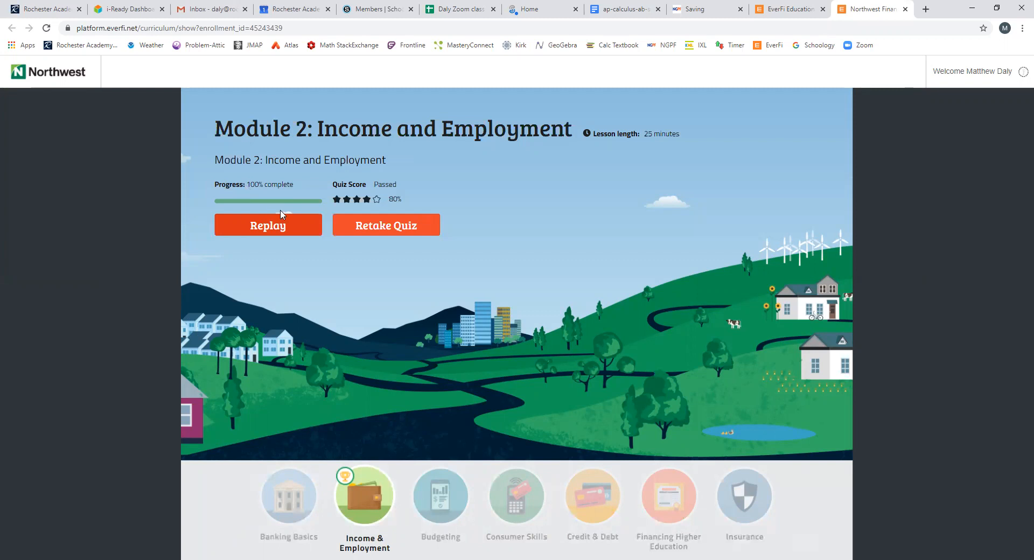
{"action": "mouse_move", "coordinate": [412, 198]}
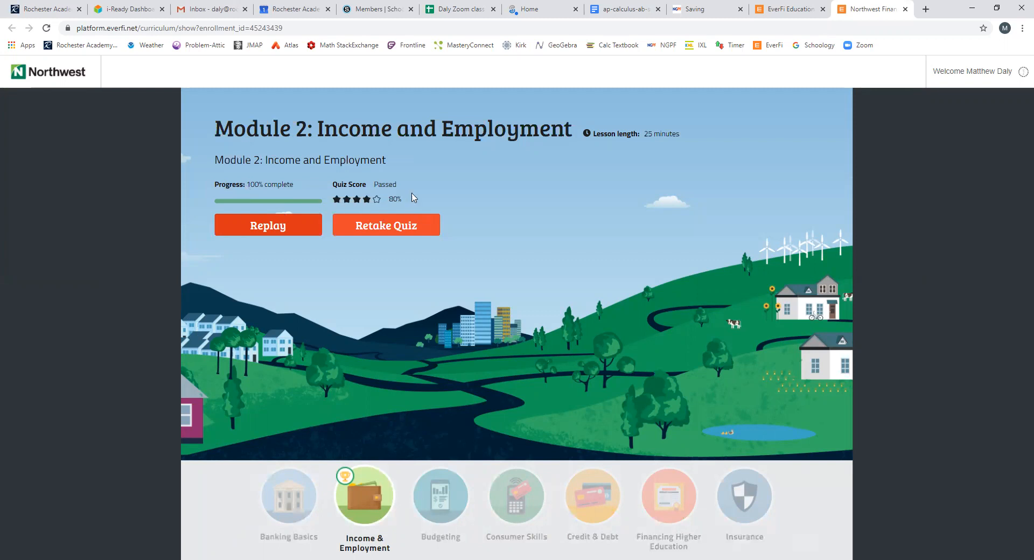
{"action": "mouse_move", "coordinate": [394, 191]}
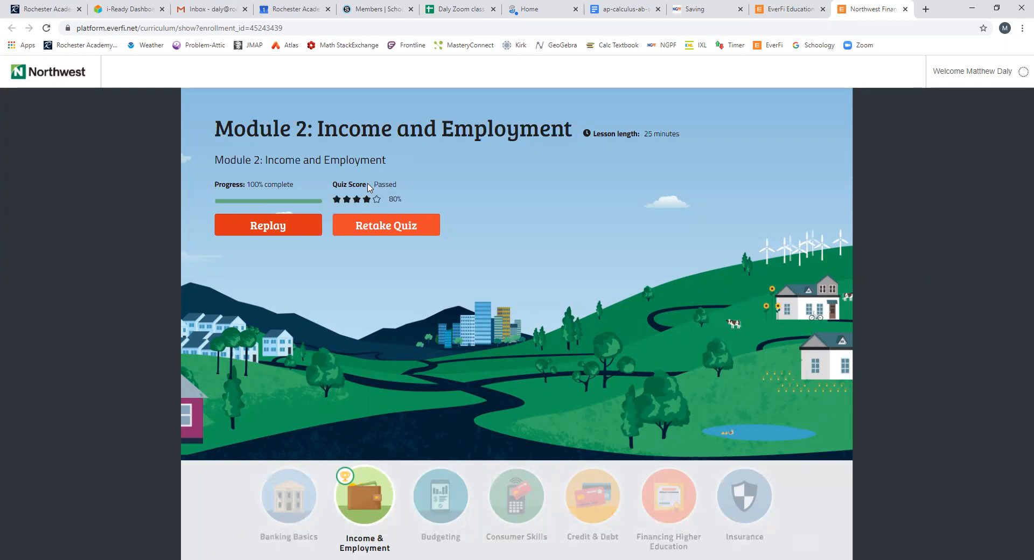
{"action": "mouse_move", "coordinate": [367, 186]}
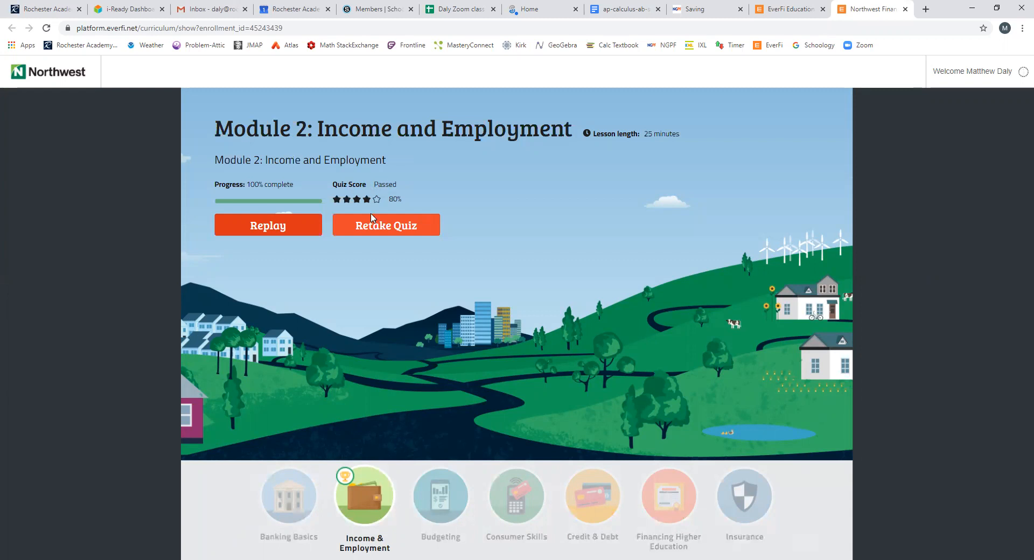
{"action": "mouse_move", "coordinate": [373, 235]}
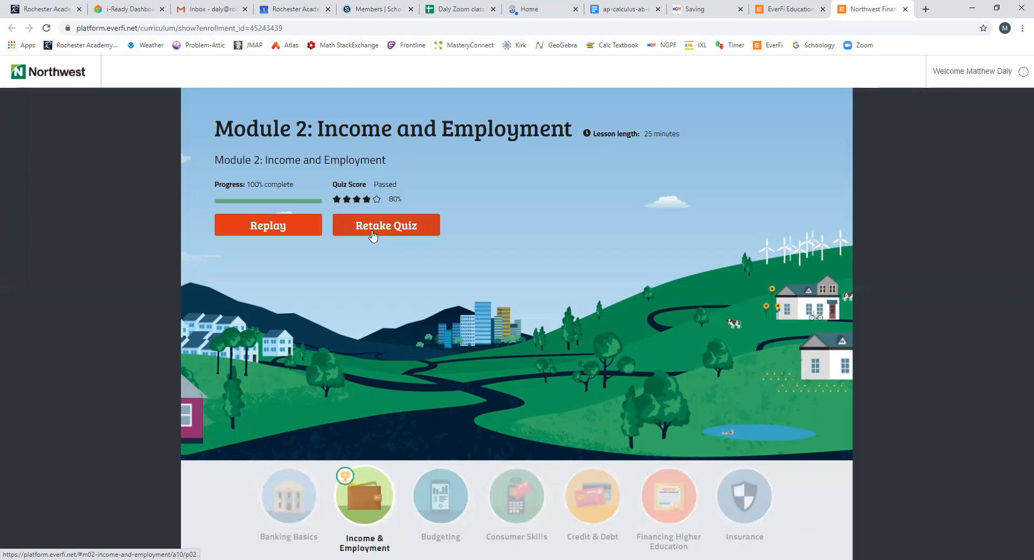
{"action": "mouse_move", "coordinate": [440, 309]}
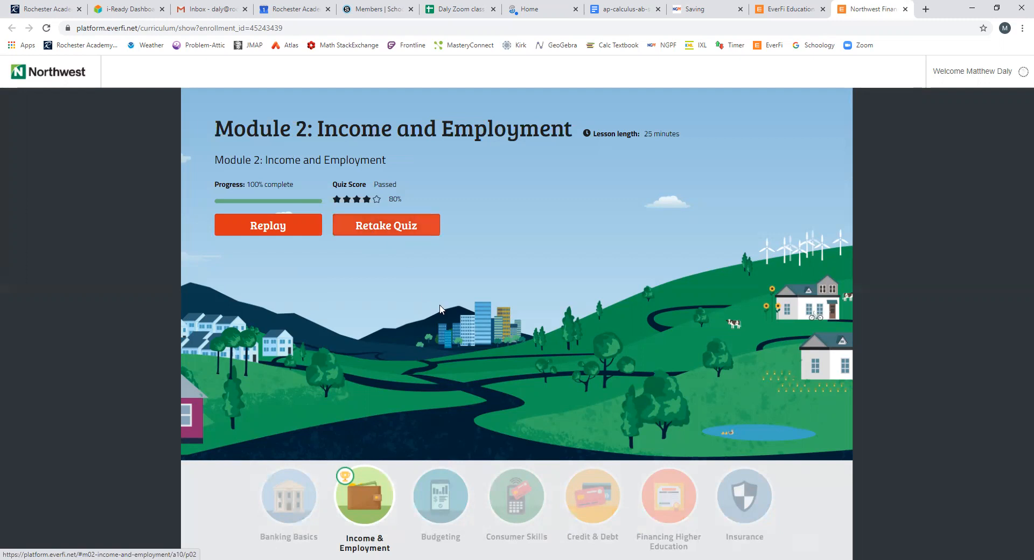
{"action": "mouse_move", "coordinate": [740, 137]}
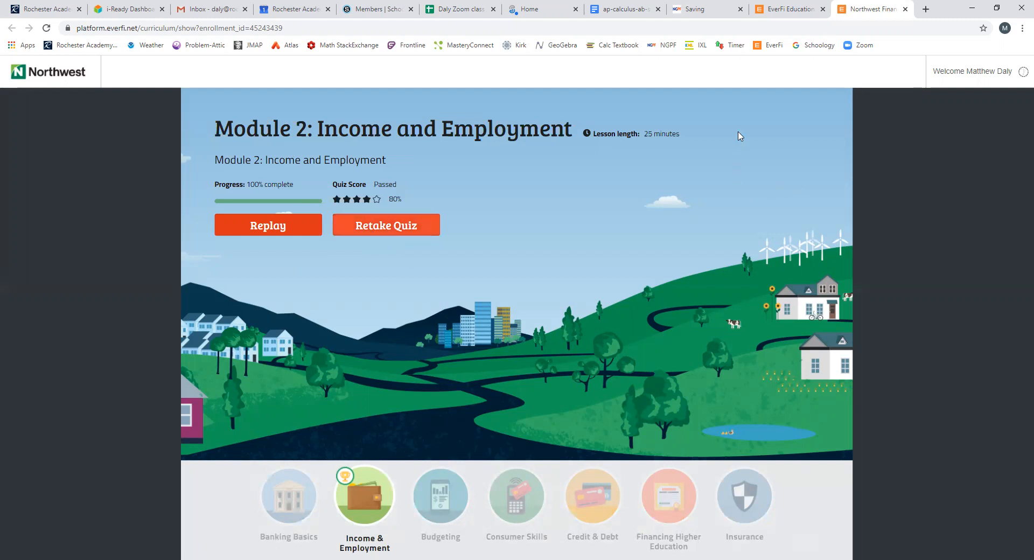
{"action": "mouse_move", "coordinate": [612, 140]}
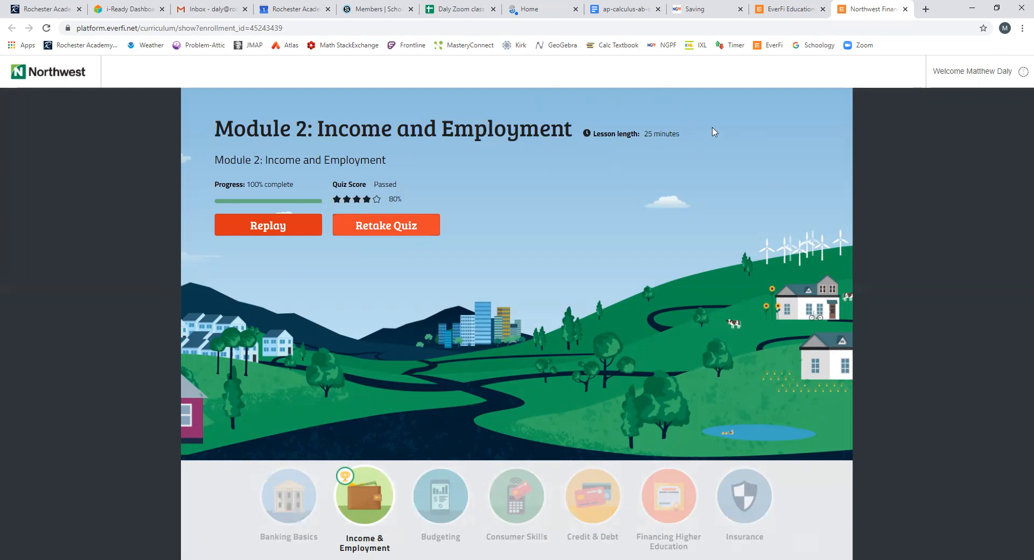
{"action": "mouse_move", "coordinate": [676, 136]}
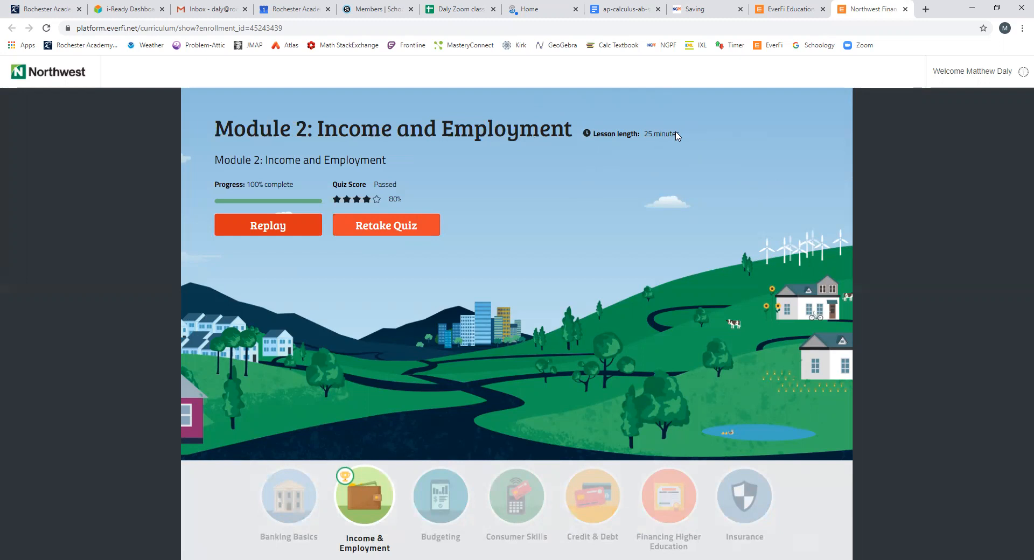
{"action": "mouse_move", "coordinate": [681, 172]}
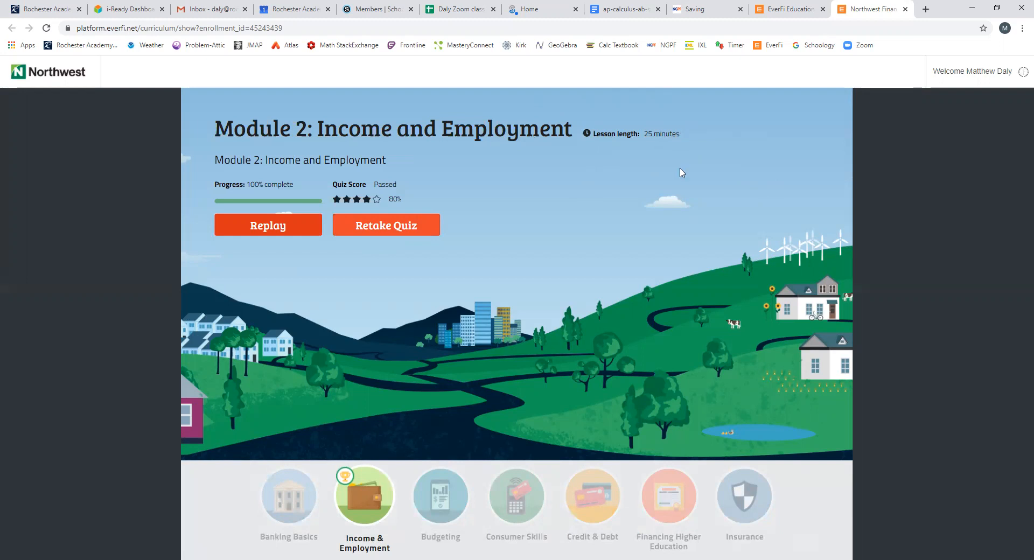
{"action": "mouse_move", "coordinate": [571, 229]}
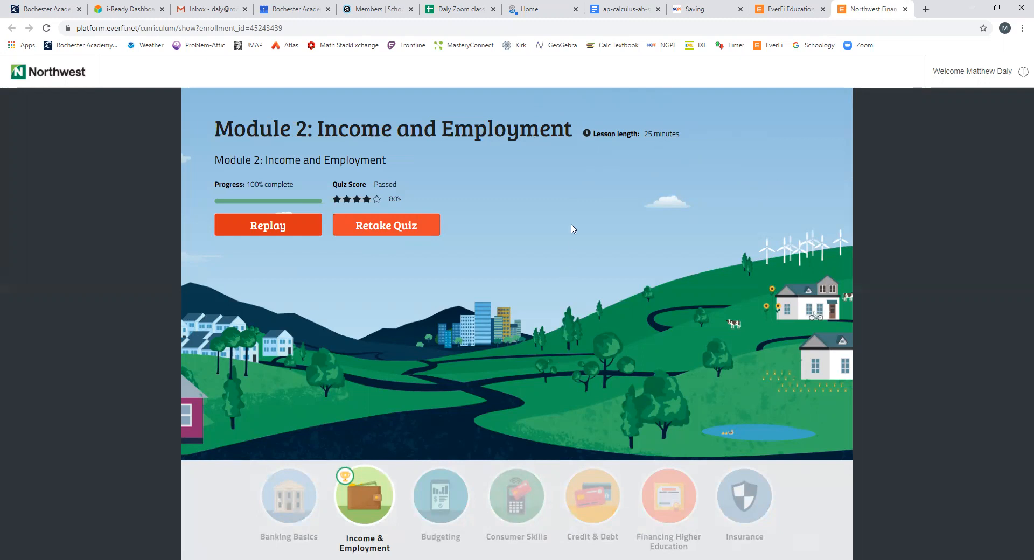